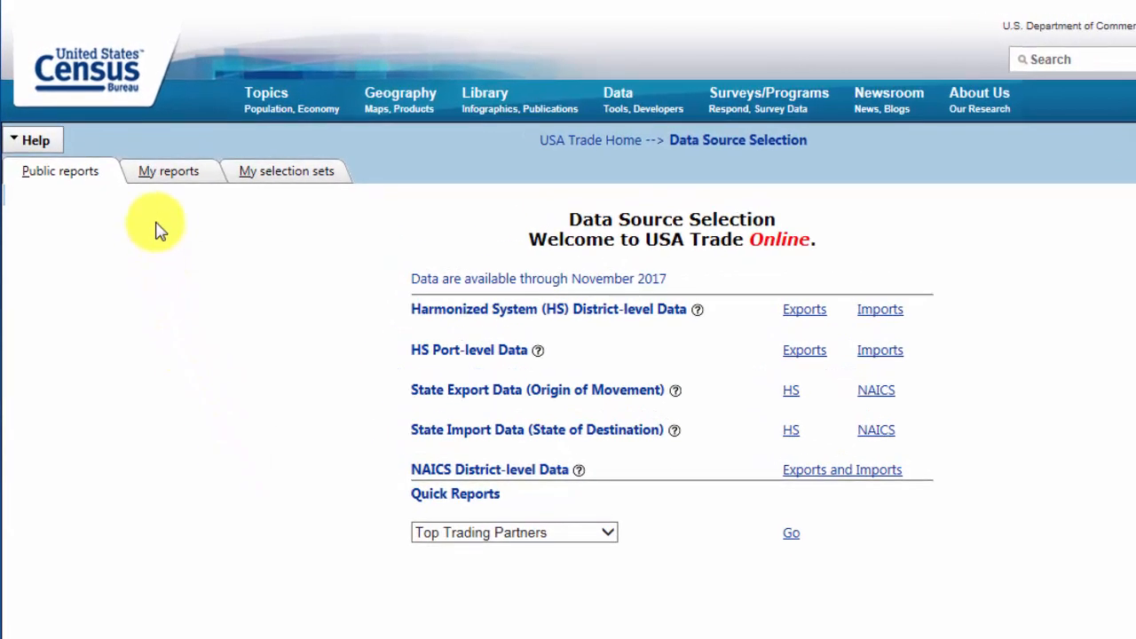
Step: Load the saved Tutorial 2 report from My reports
click(167, 170)
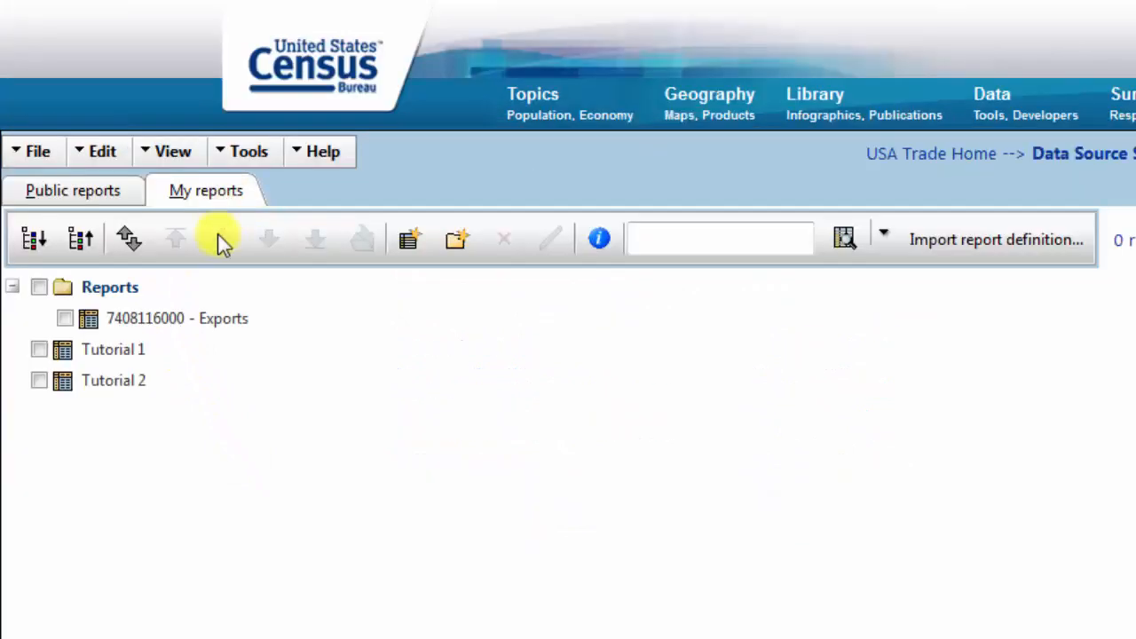
double_click(114, 380)
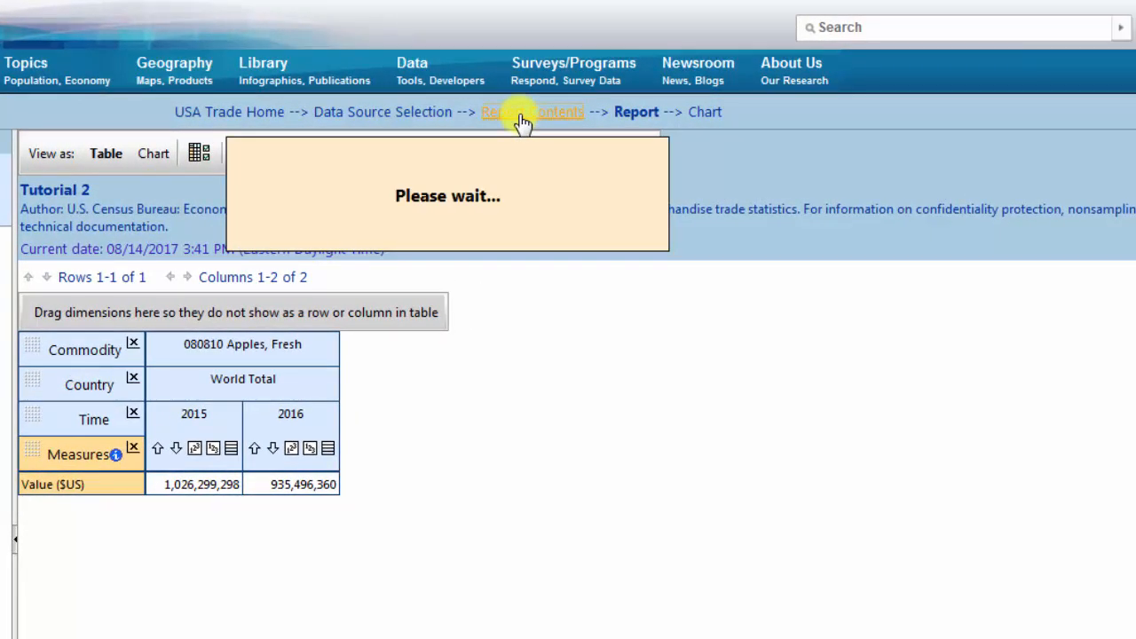
Step: Select World Total and all countries beneath it in the Country dimension
click(533, 112)
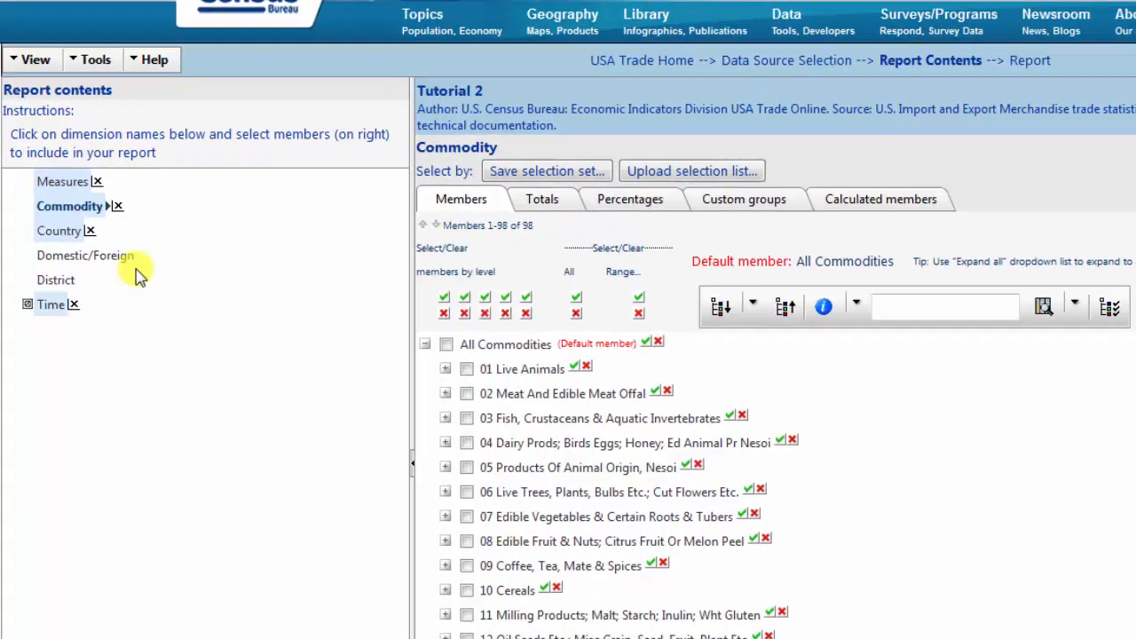
click(59, 230)
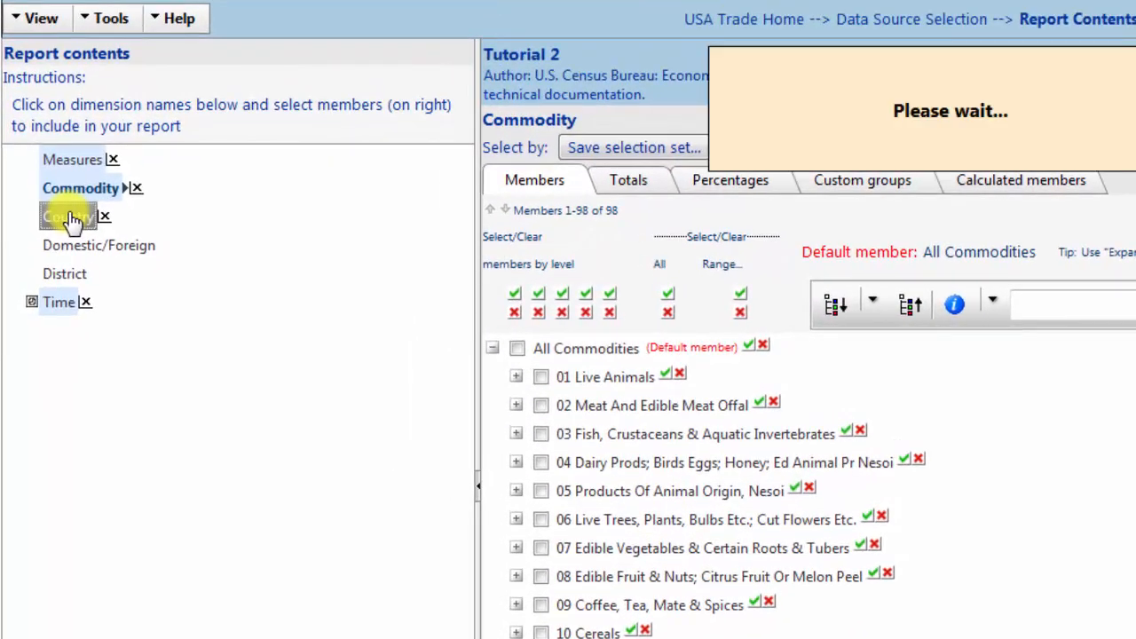
click(68, 216)
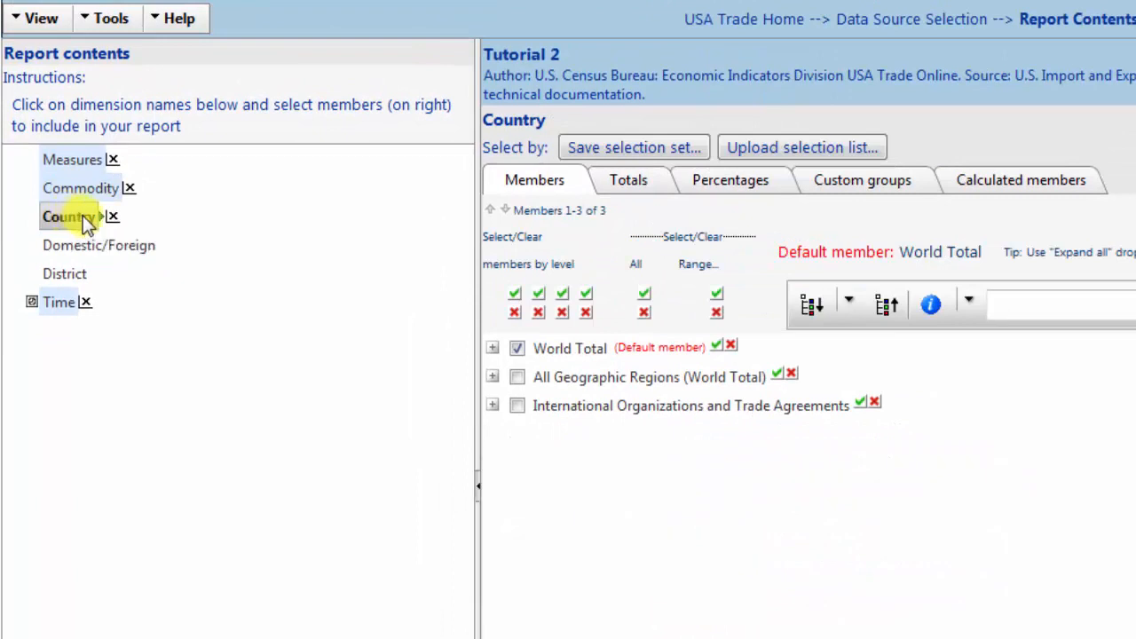
mouse_move(462, 347)
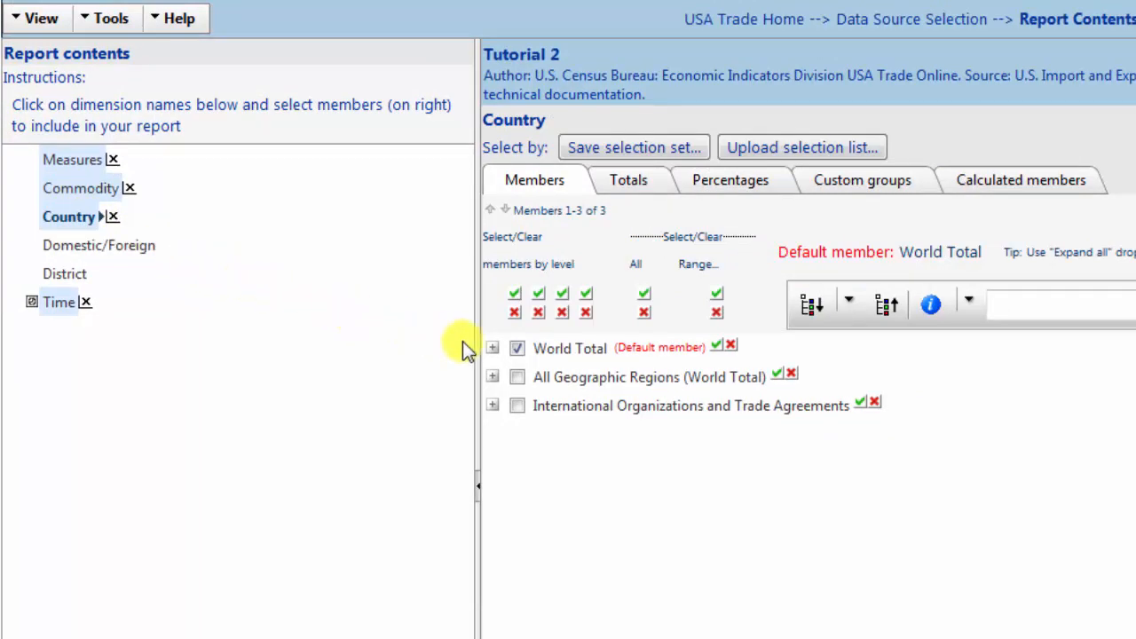
click(716, 346)
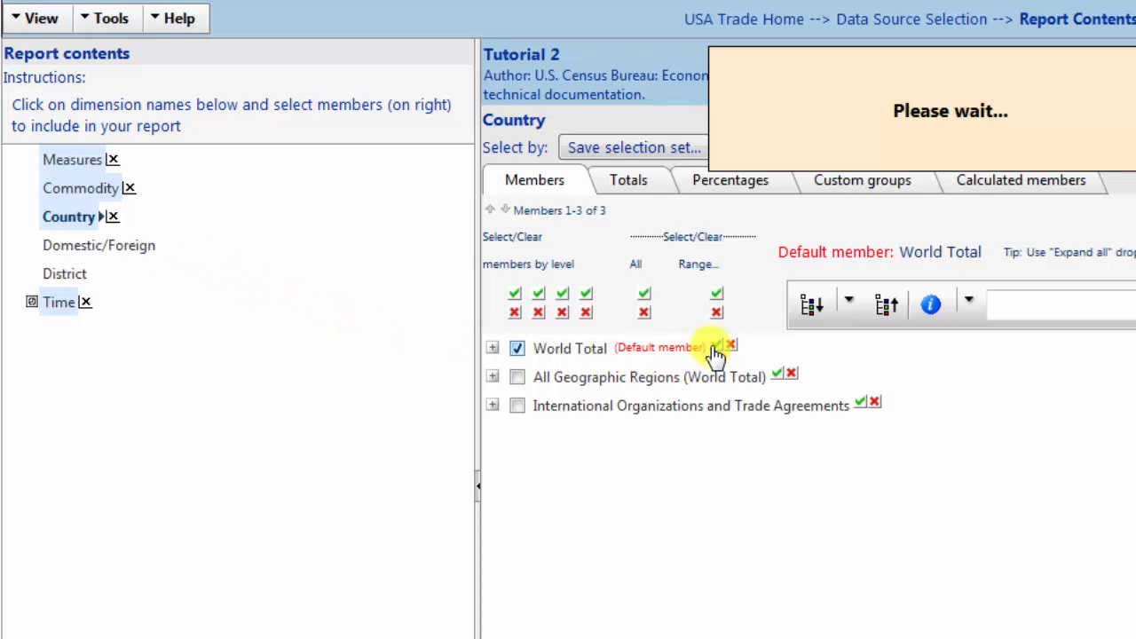
click(491, 348)
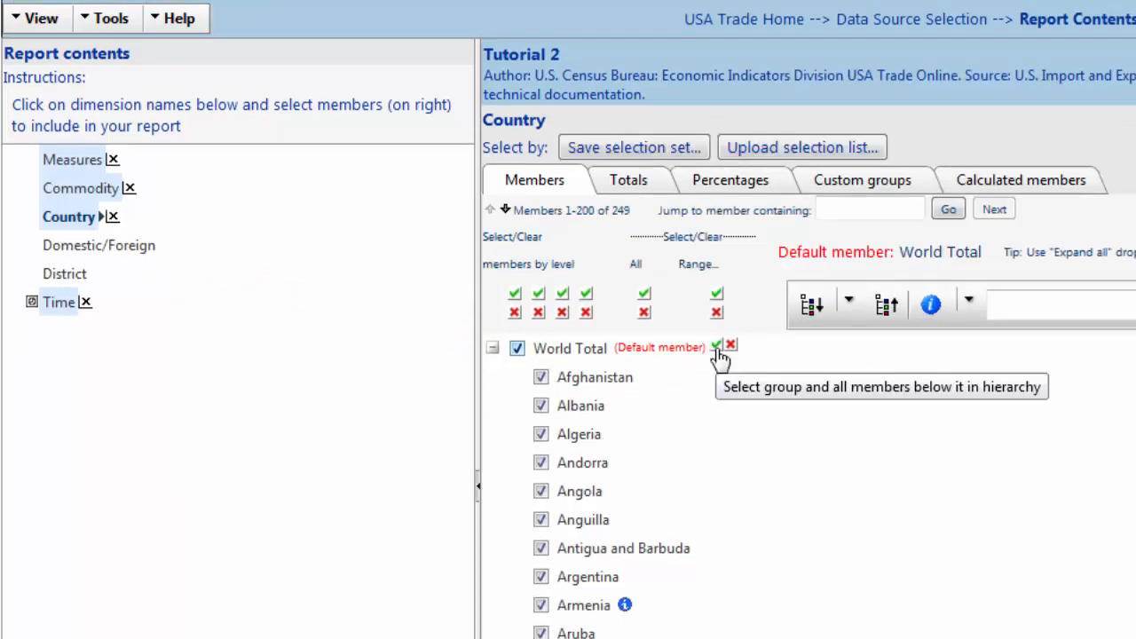
scroll(down, 3)
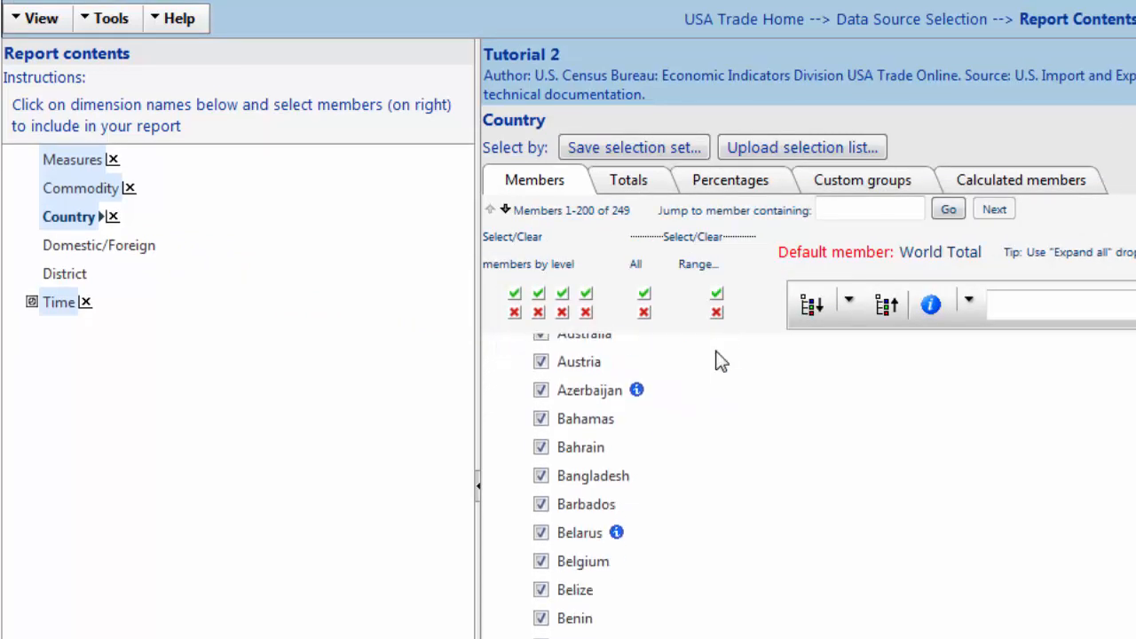
scroll(up, 3)
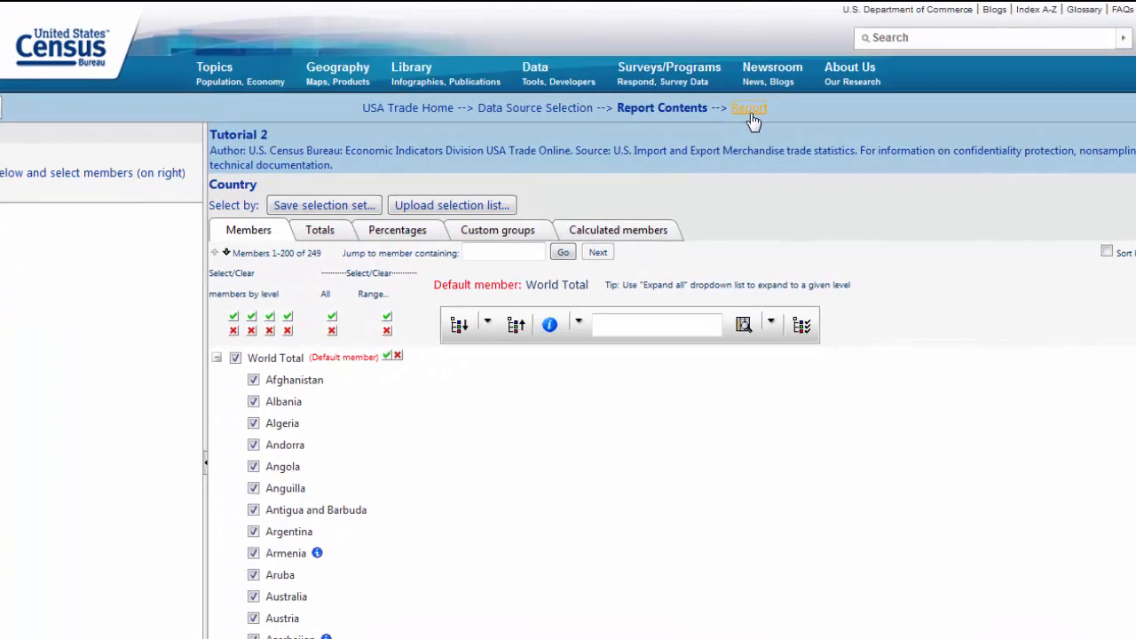
Step: Return to the report table showing World Total and individual countries
click(748, 108)
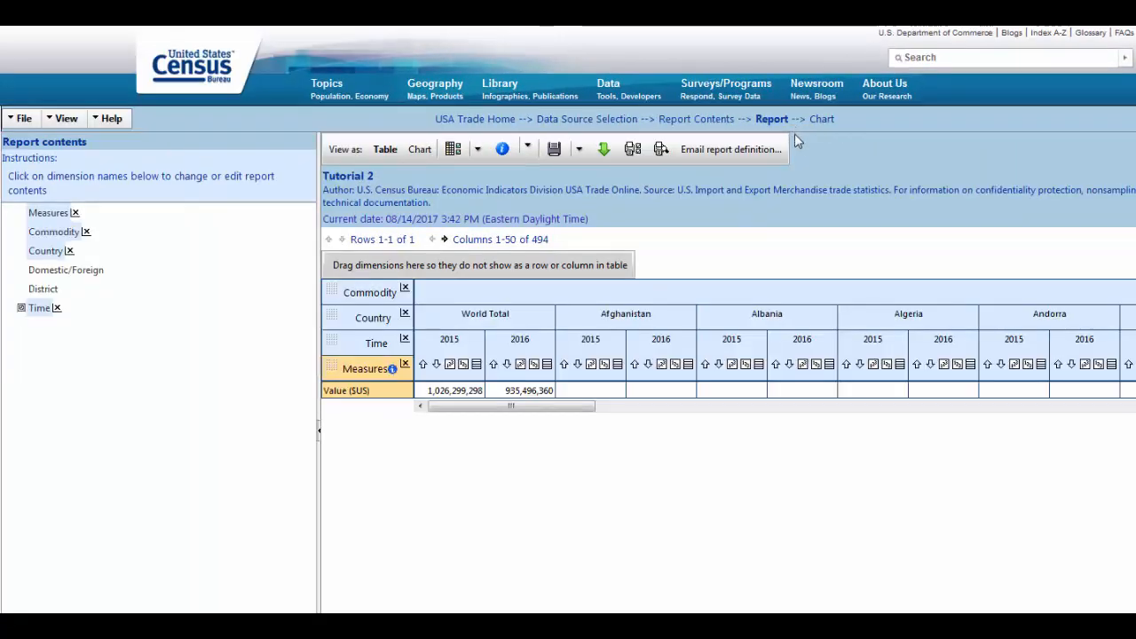
mouse_move(800, 149)
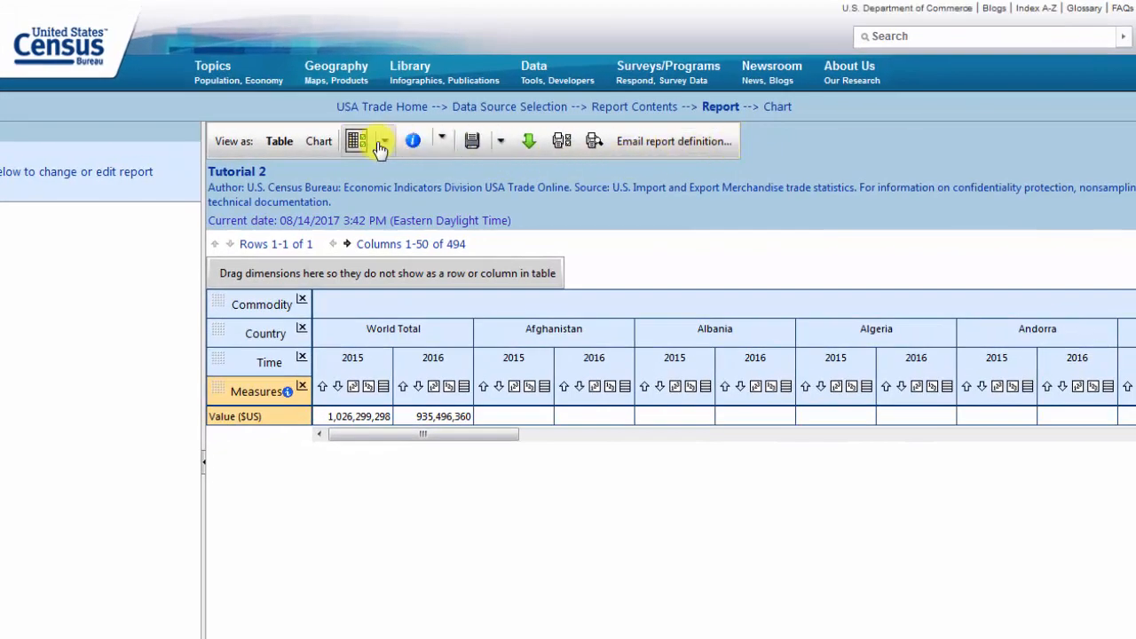
click(367, 141)
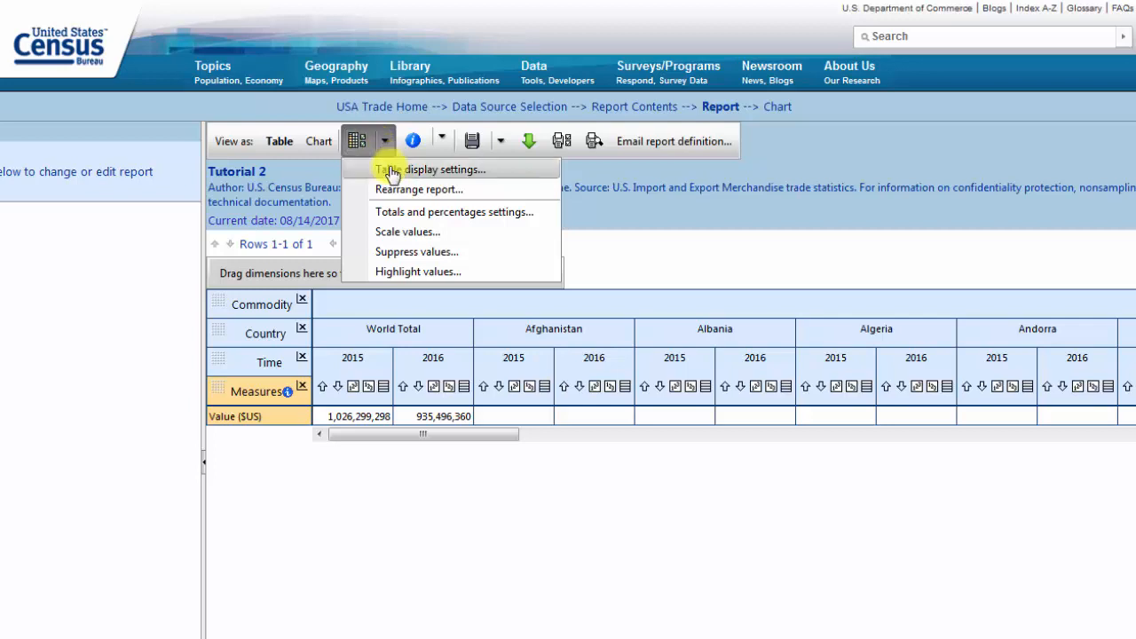
Step: Rearrange the report: Country in rows, Commodity and Time in columns, Measures in Other
click(419, 189)
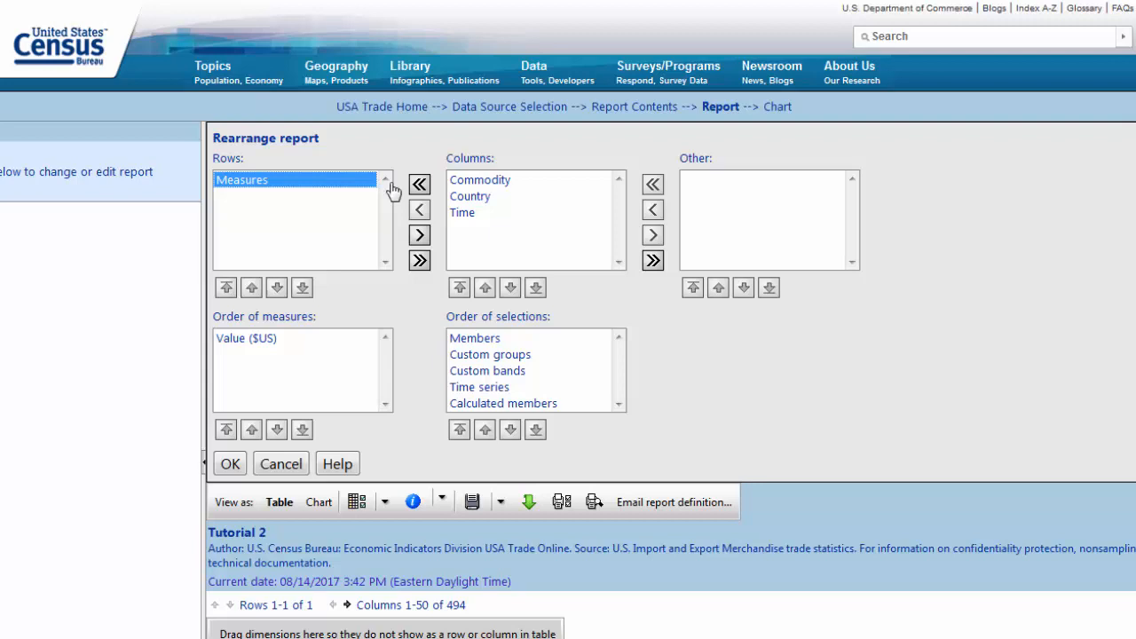
mouse_move(391, 189)
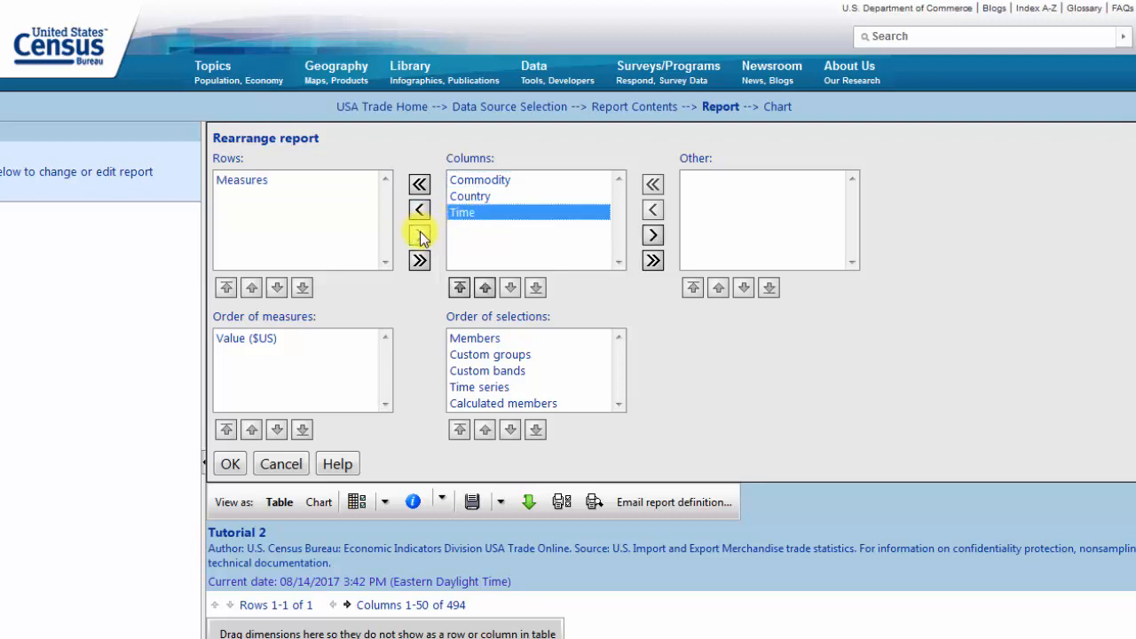
mouse_move(418, 210)
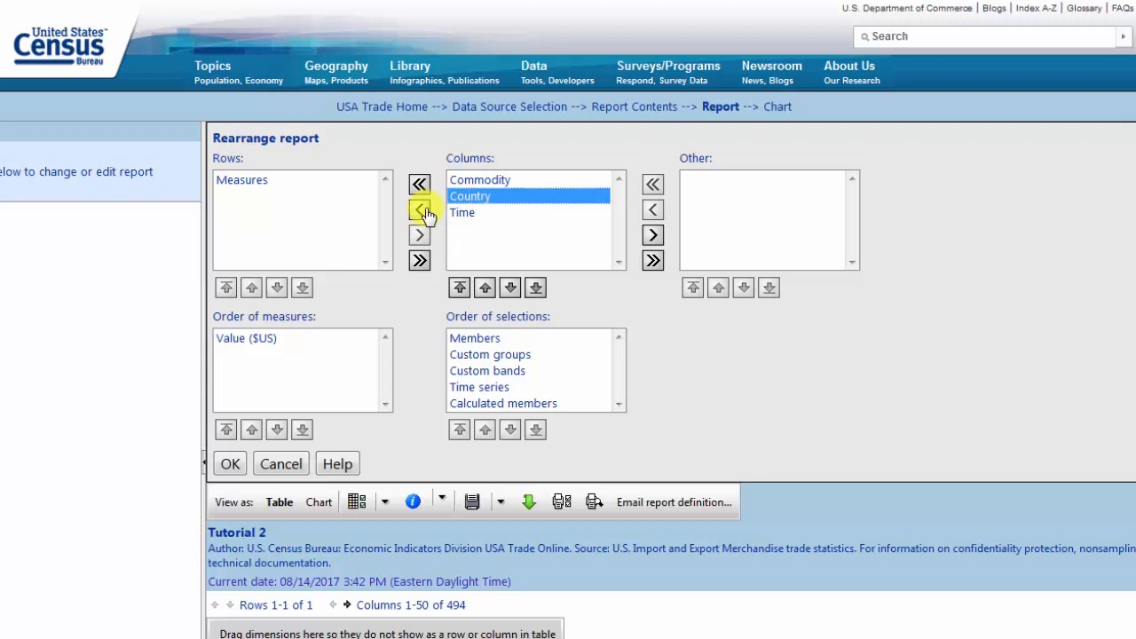
click(419, 210)
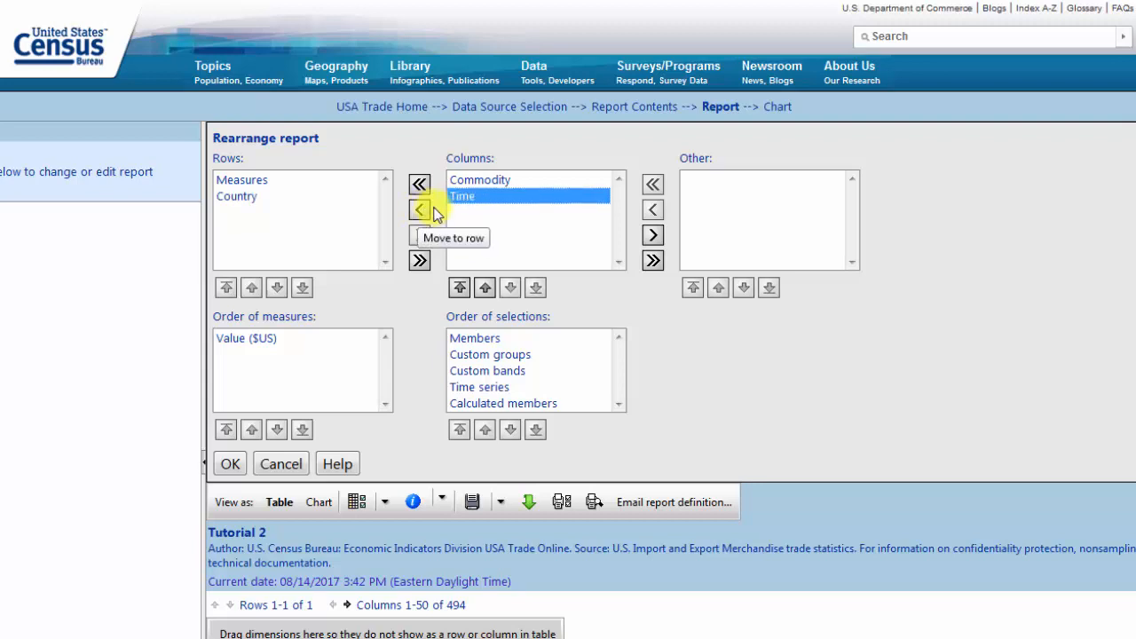
click(480, 179)
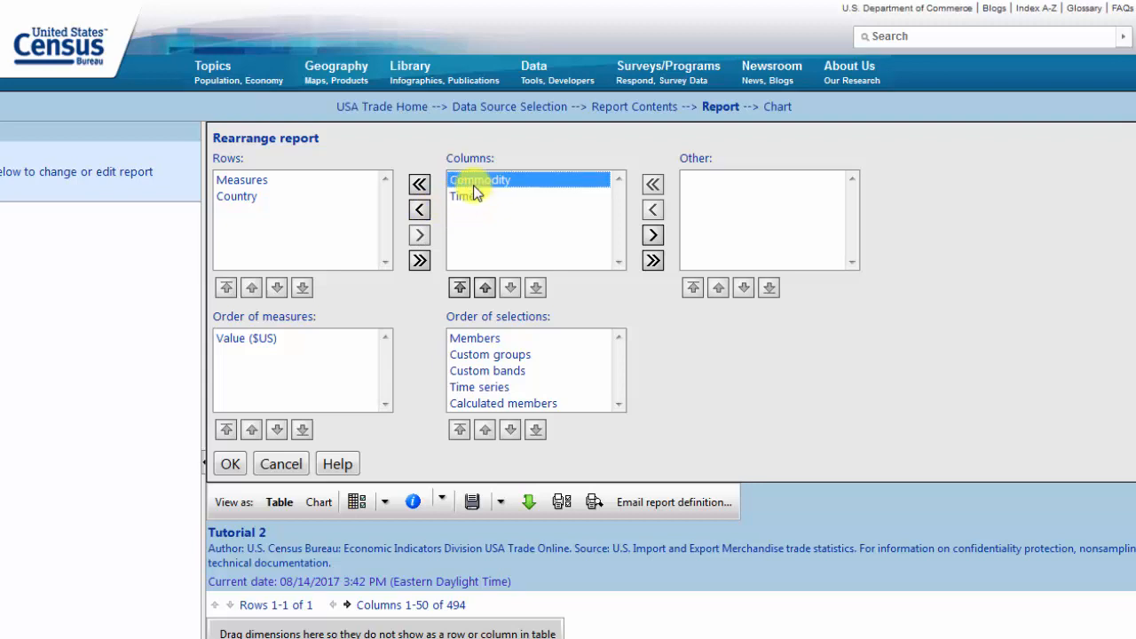
click(463, 197)
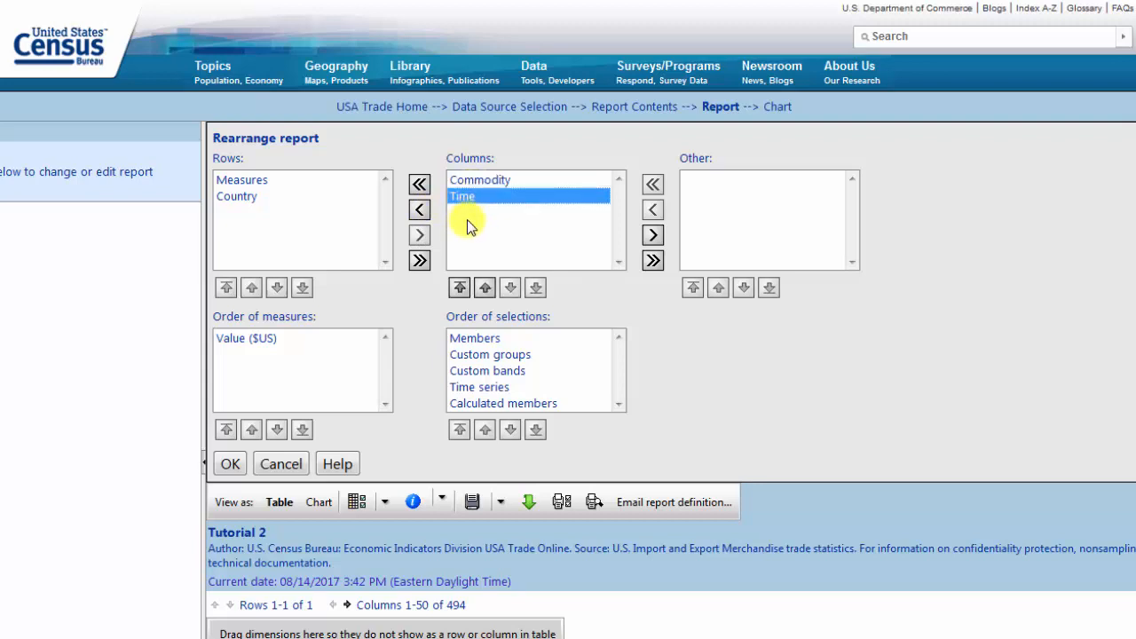
click(241, 179)
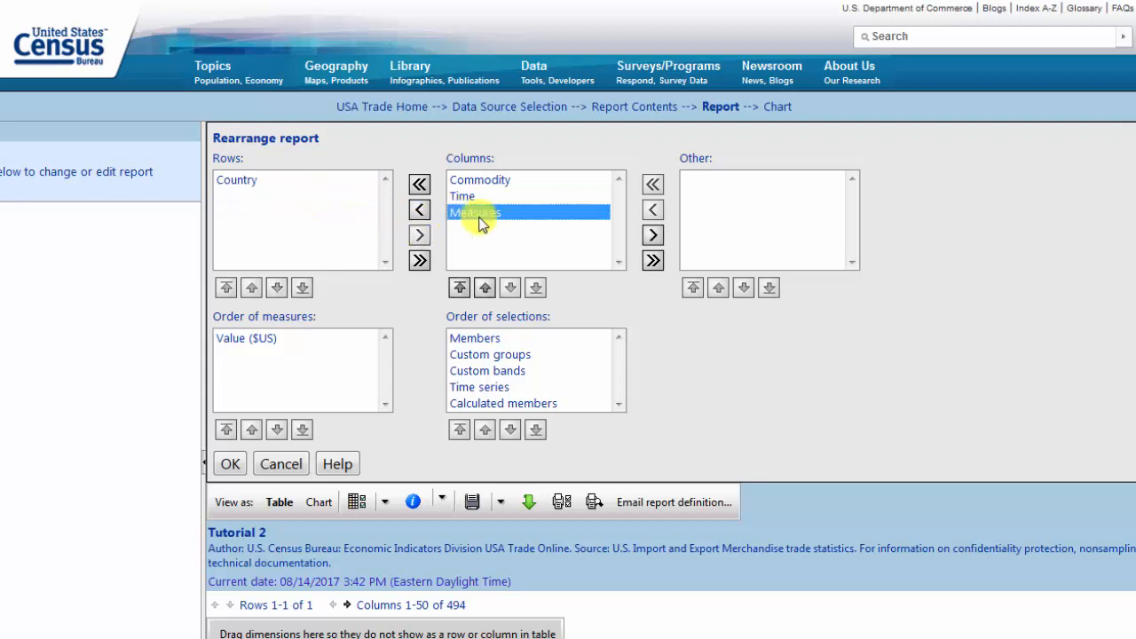
click(653, 235)
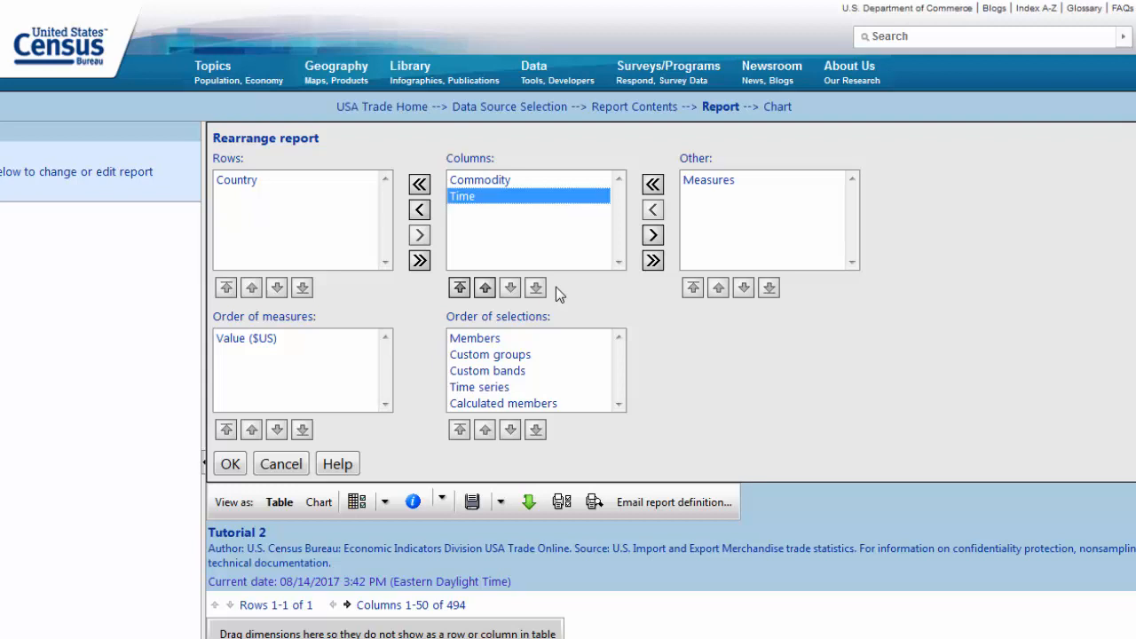
click(229, 463)
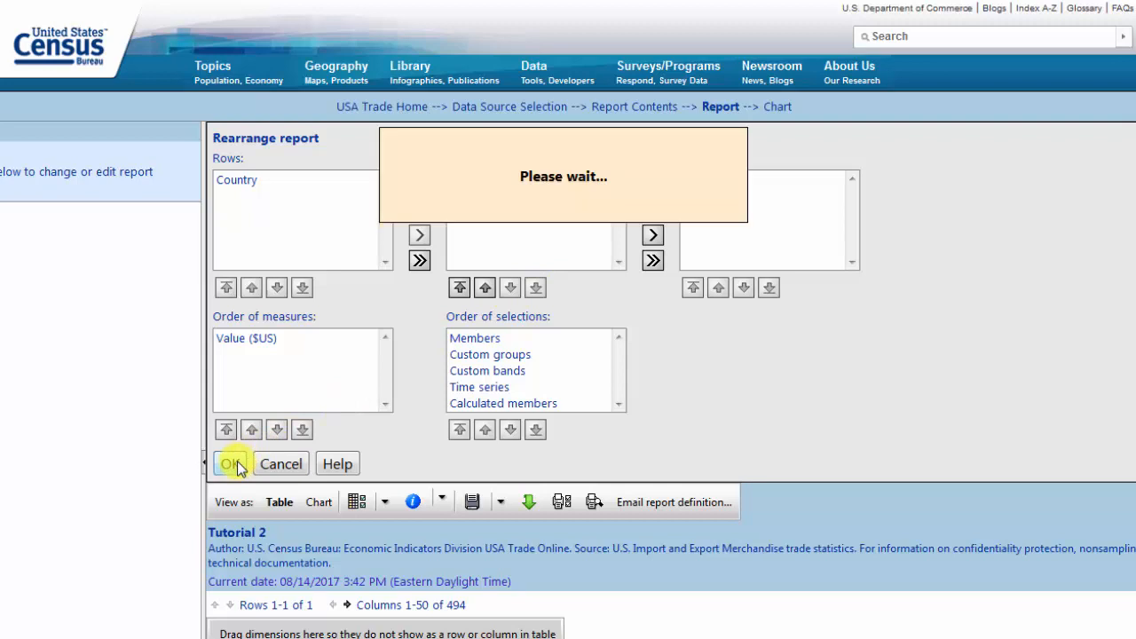
click(230, 463)
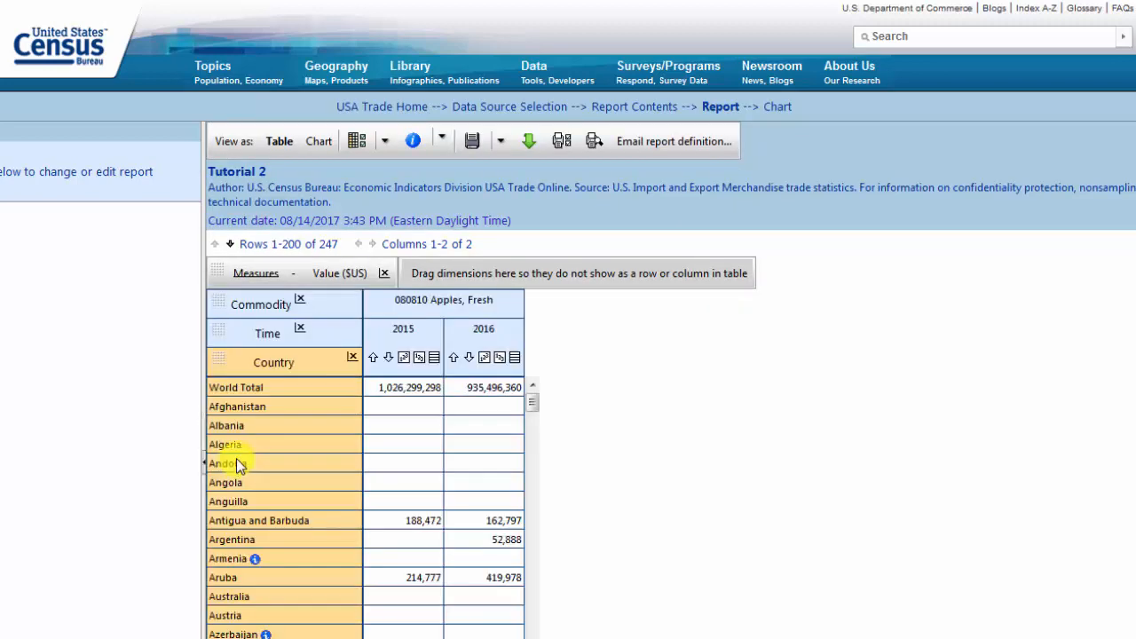
scroll(down, 3)
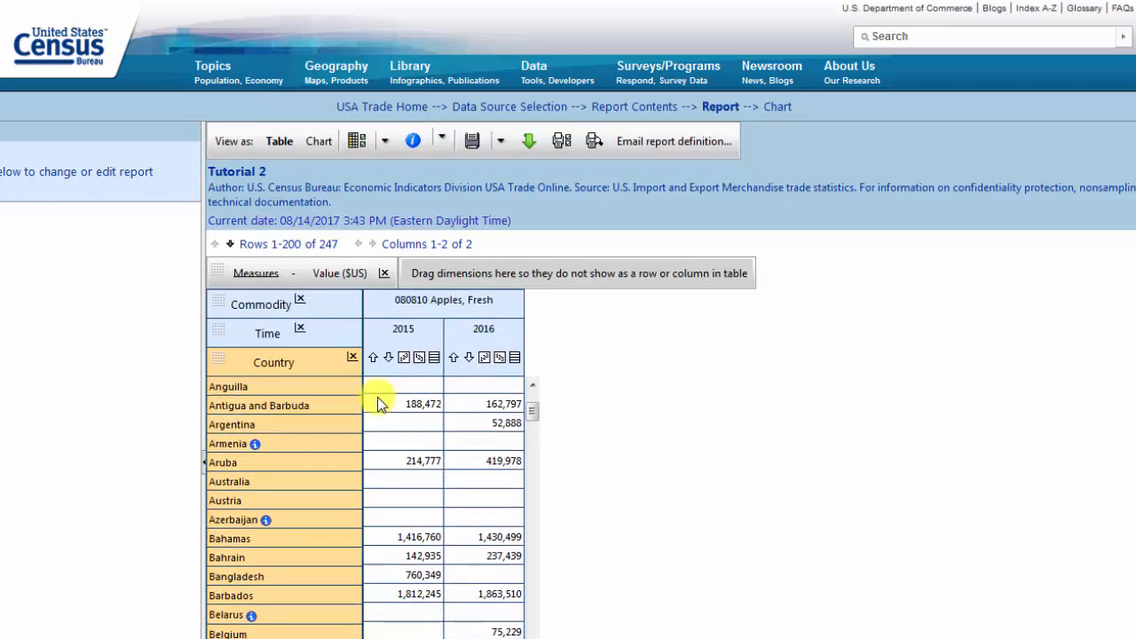
click(357, 140)
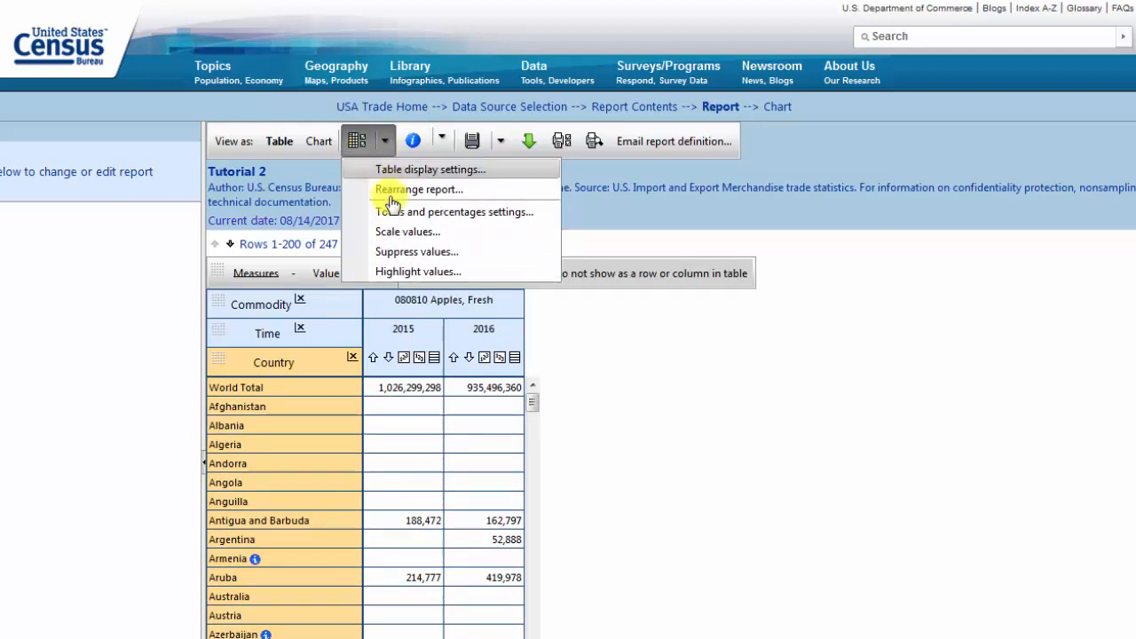
Step: Suppress empty or zero rows, leaving 93 countries with apple export values
click(416, 251)
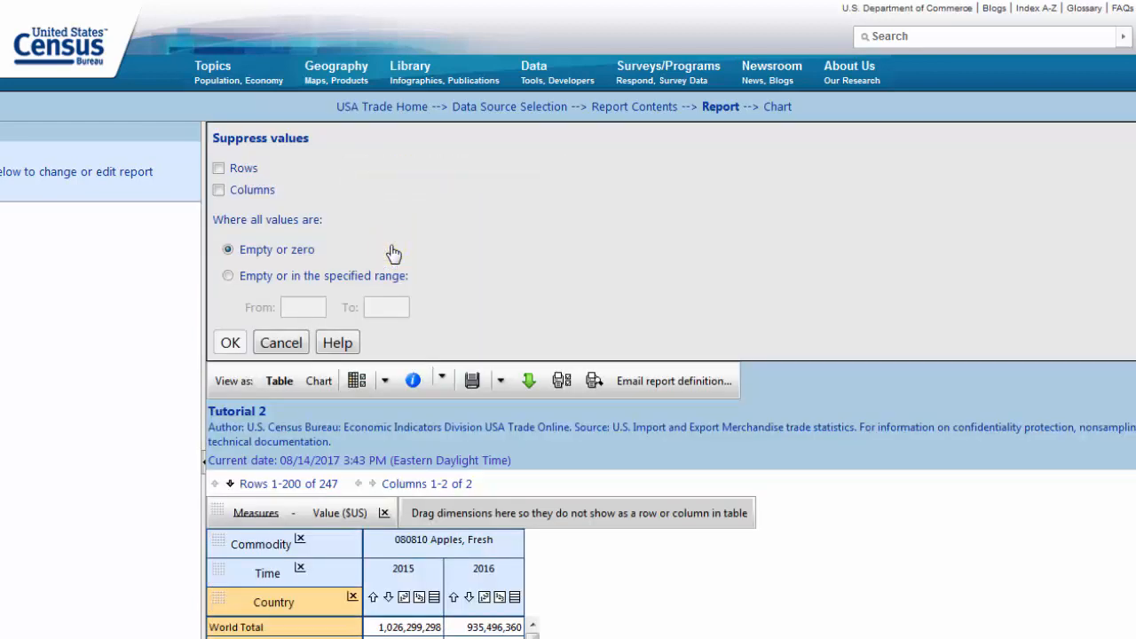
mouse_move(388, 249)
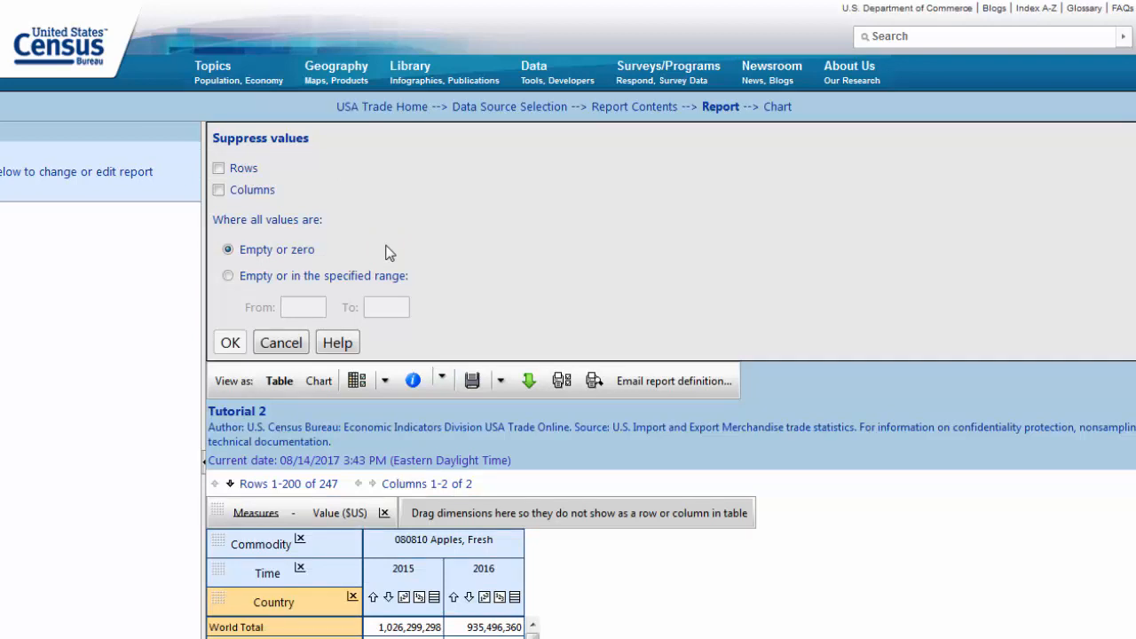
mouse_move(352, 233)
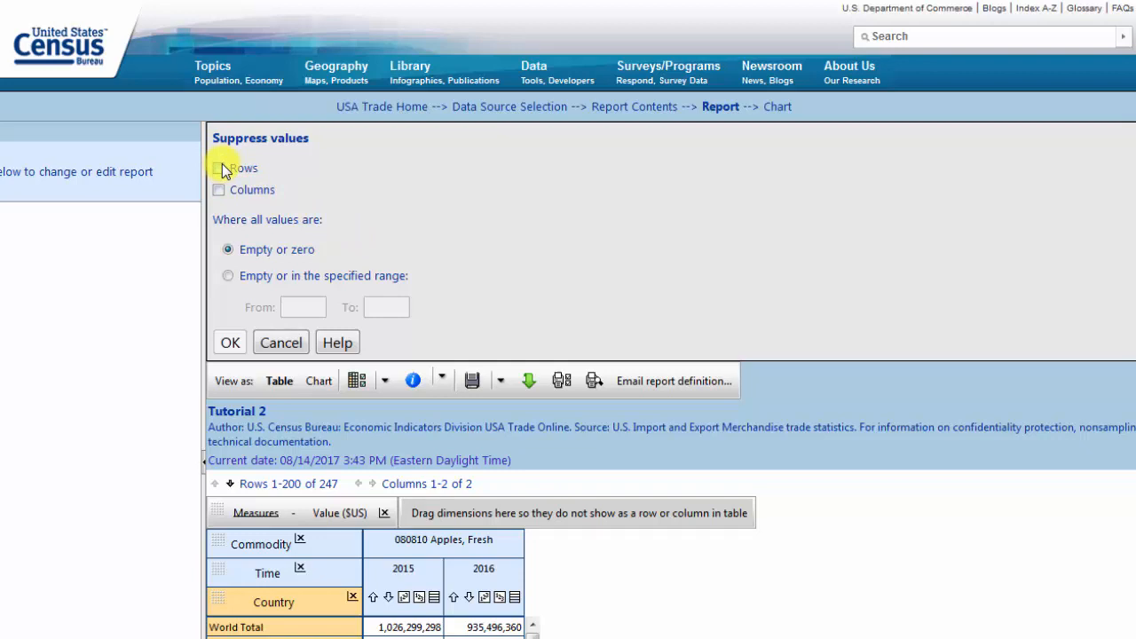
click(218, 168)
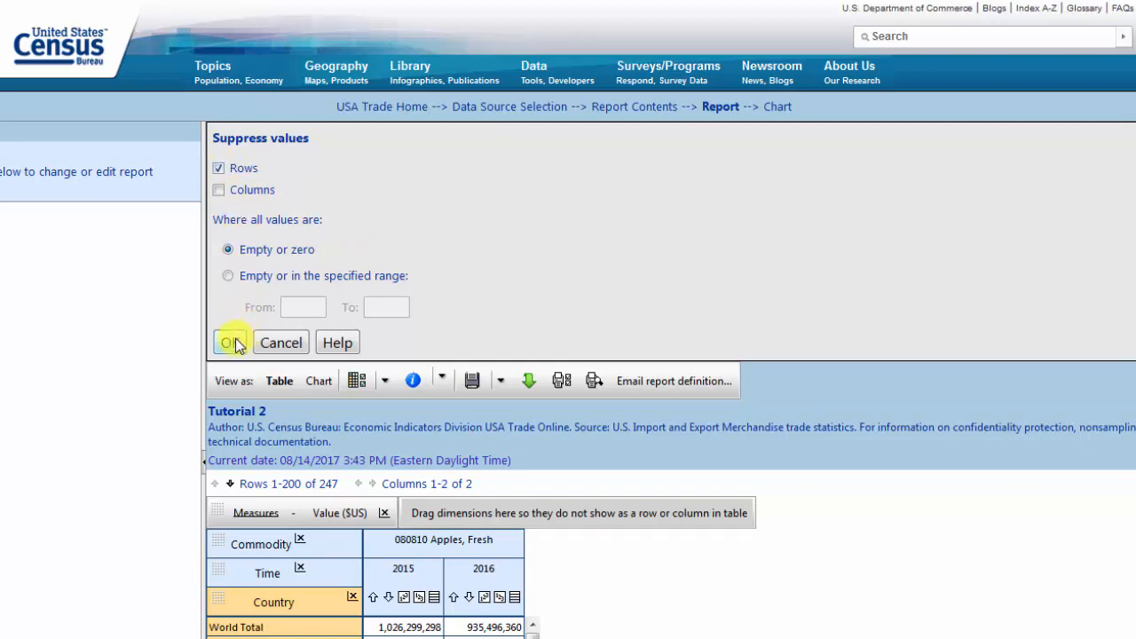
click(230, 341)
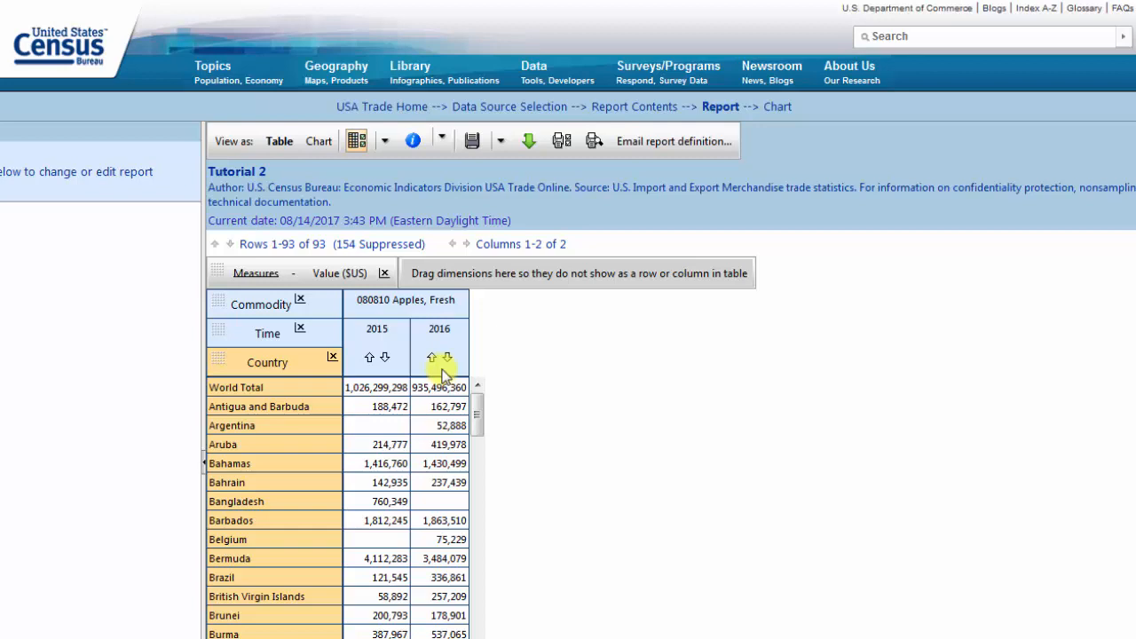
mouse_move(447, 357)
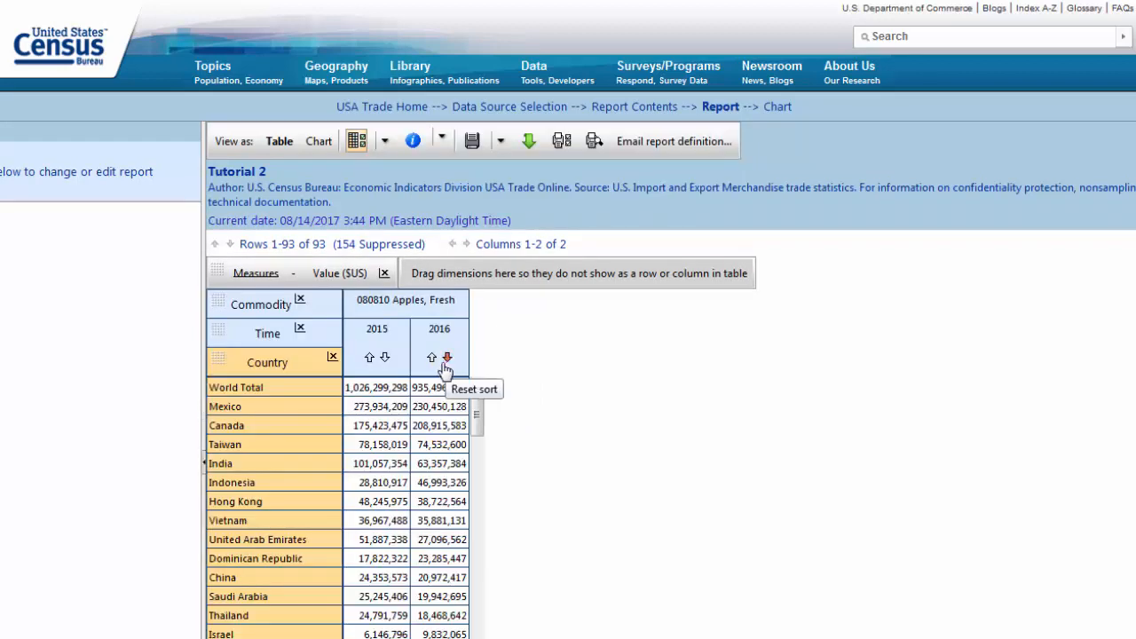
mouse_move(444, 371)
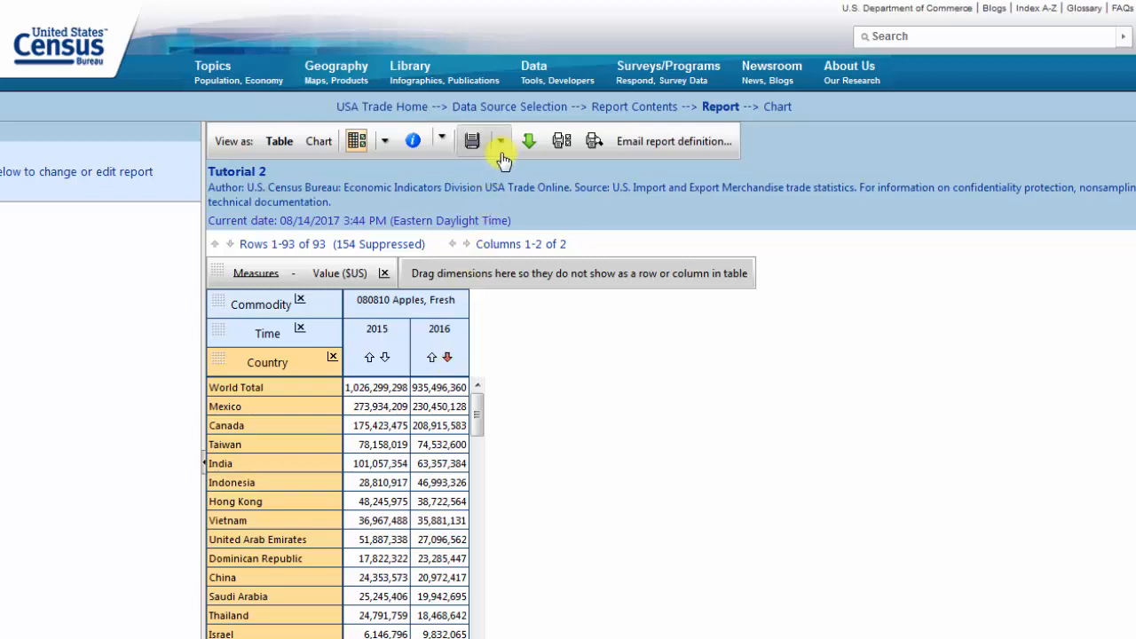
Step: Save the report as 'Tutorial 3' in My reports
click(471, 141)
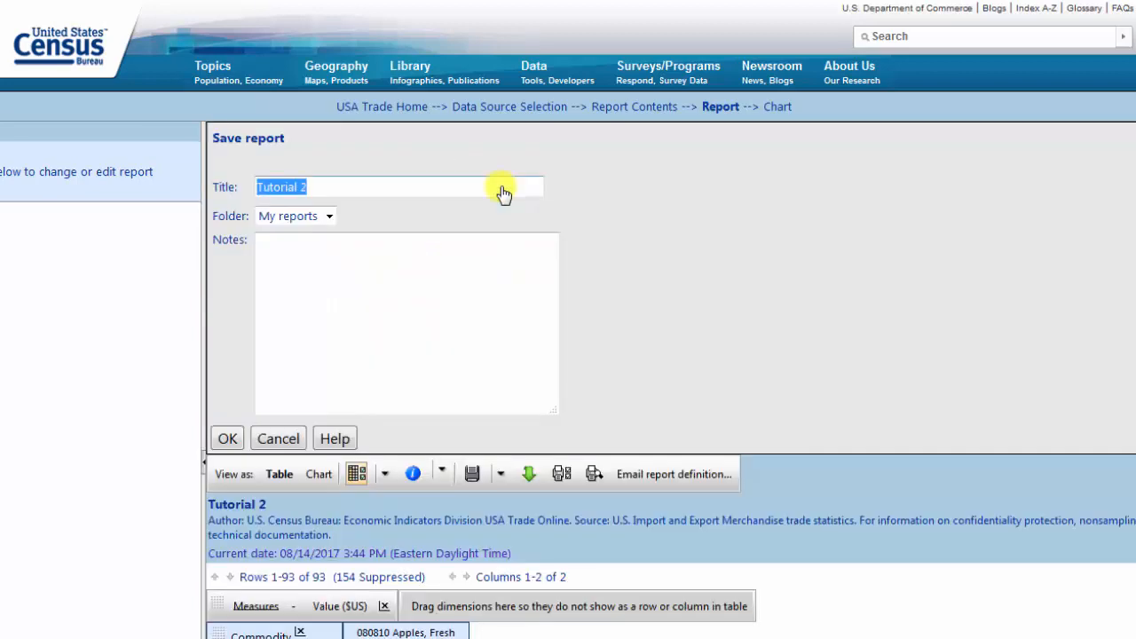
mouse_move(466, 219)
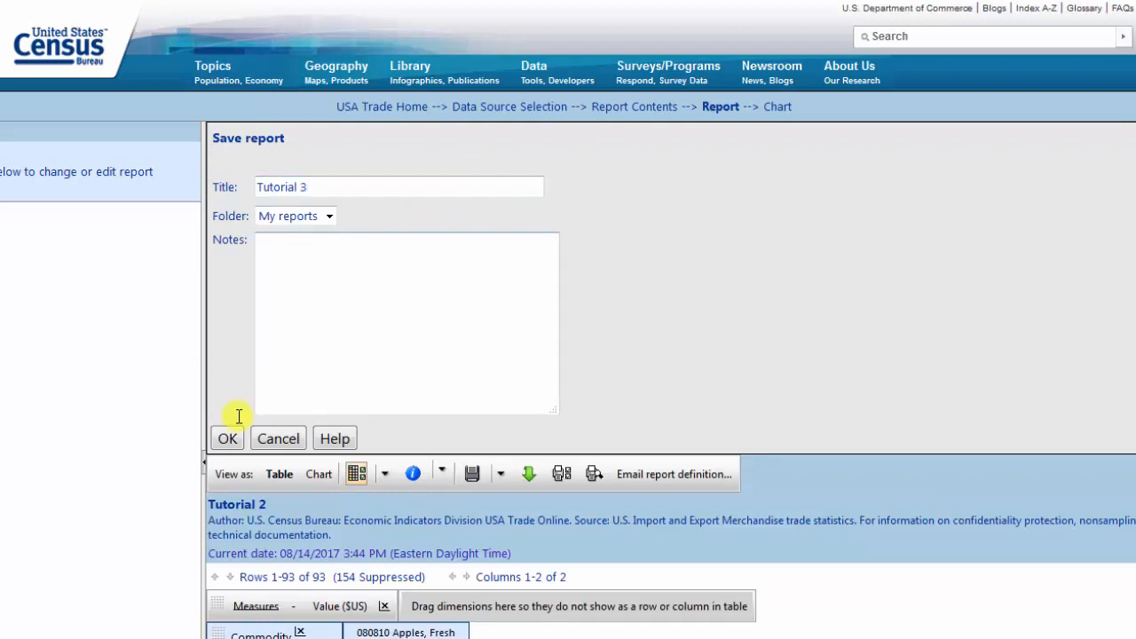
click(227, 438)
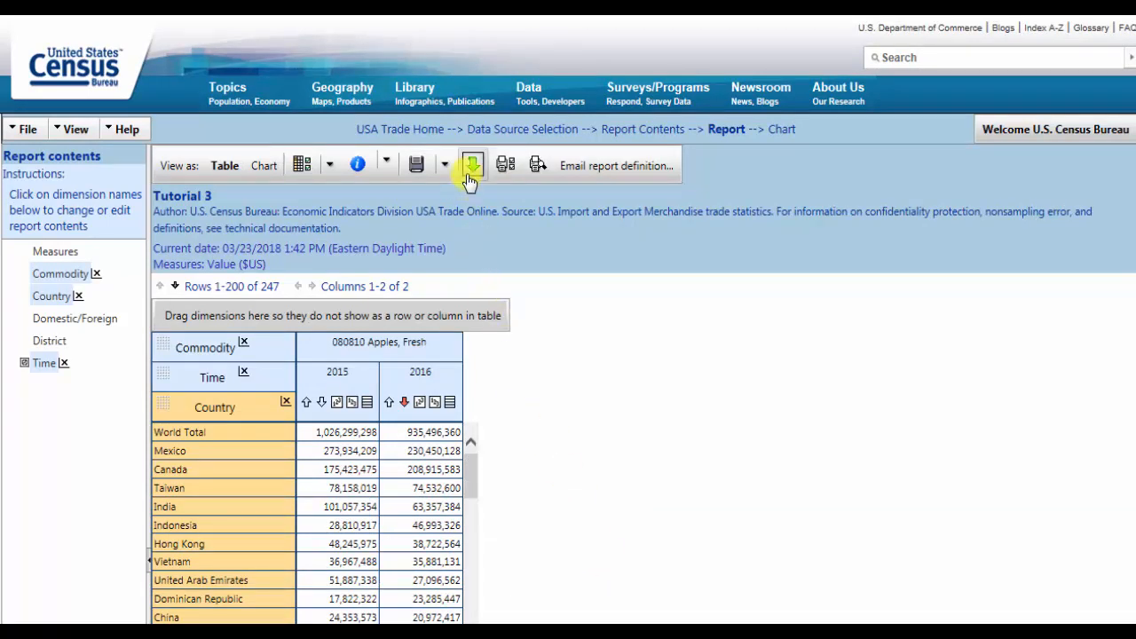
Step: Download the report as comma-delimited CSV in multi-dimensional format
click(471, 165)
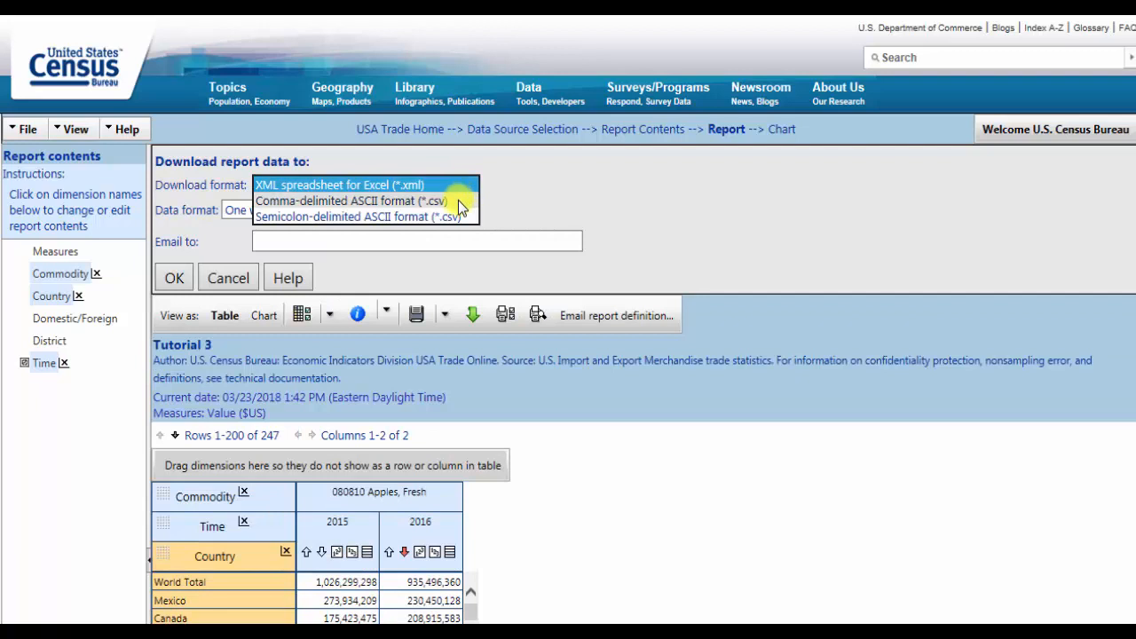
click(350, 200)
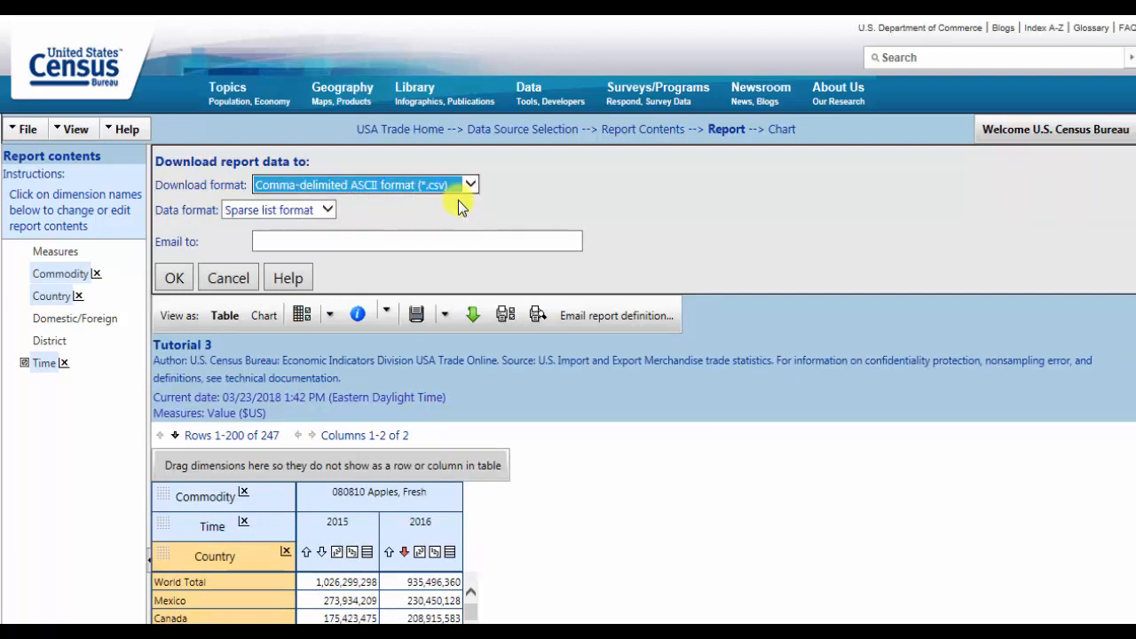
click(328, 210)
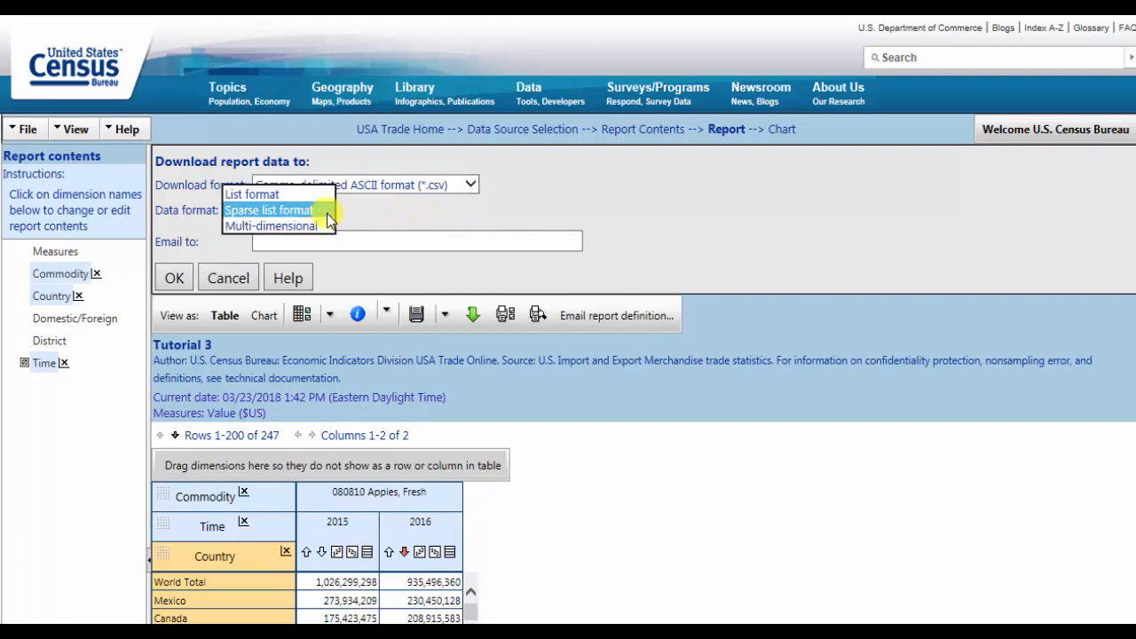
click(270, 225)
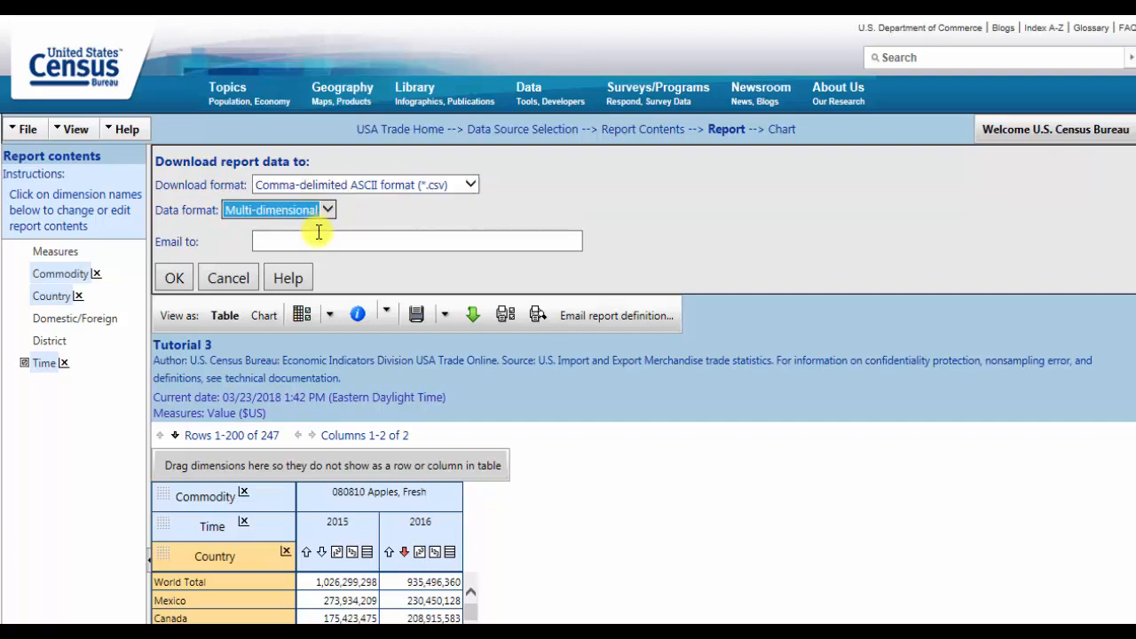
click(416, 240)
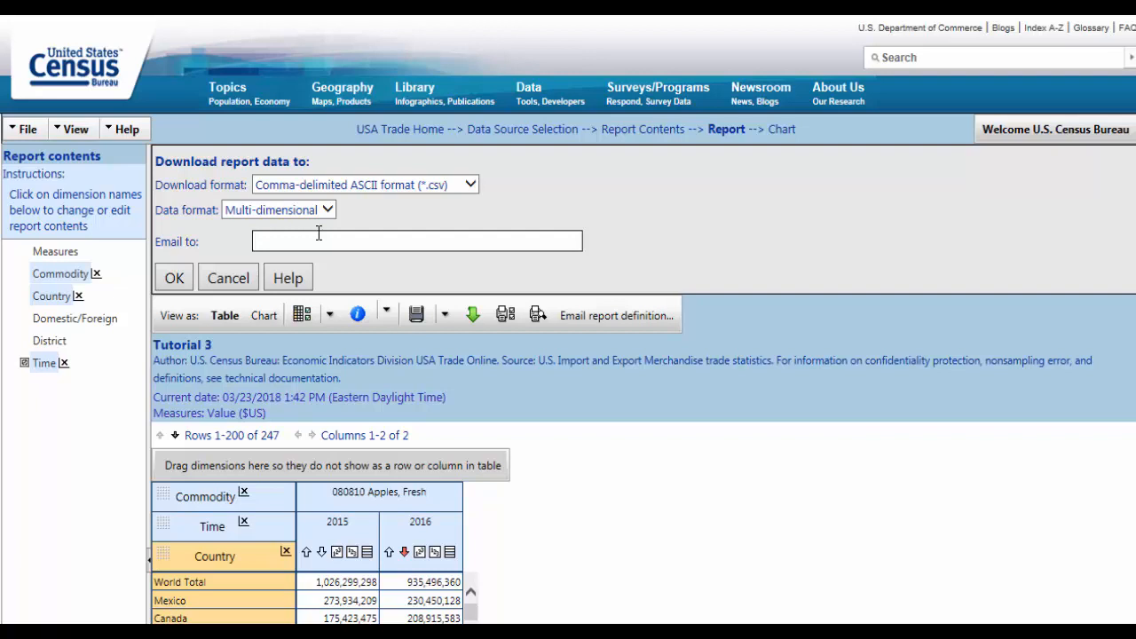
click(228, 277)
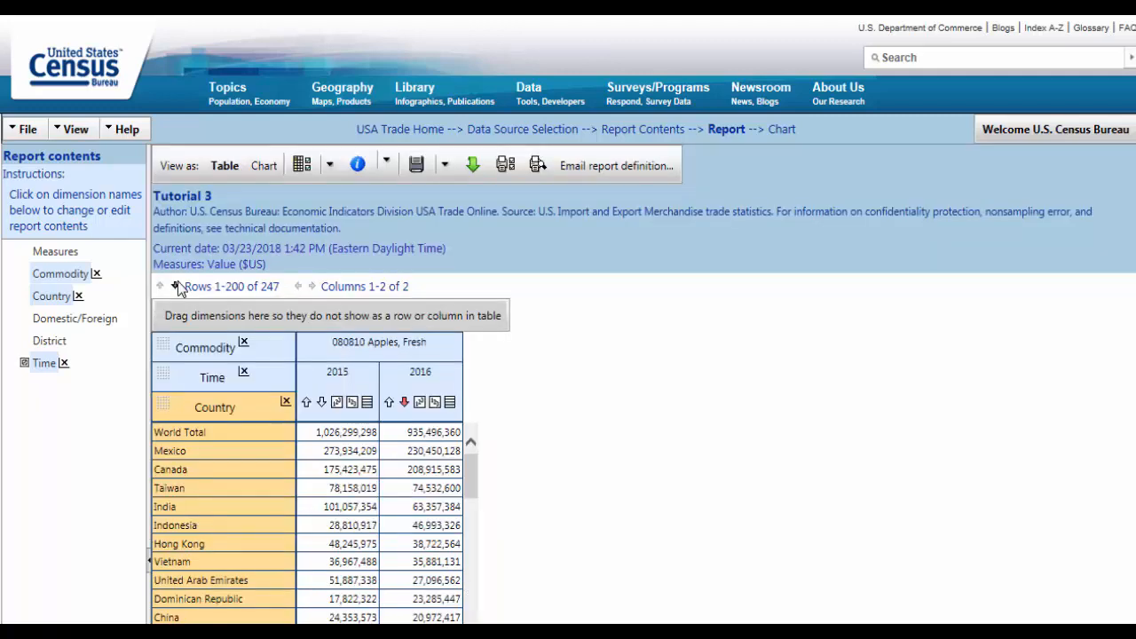